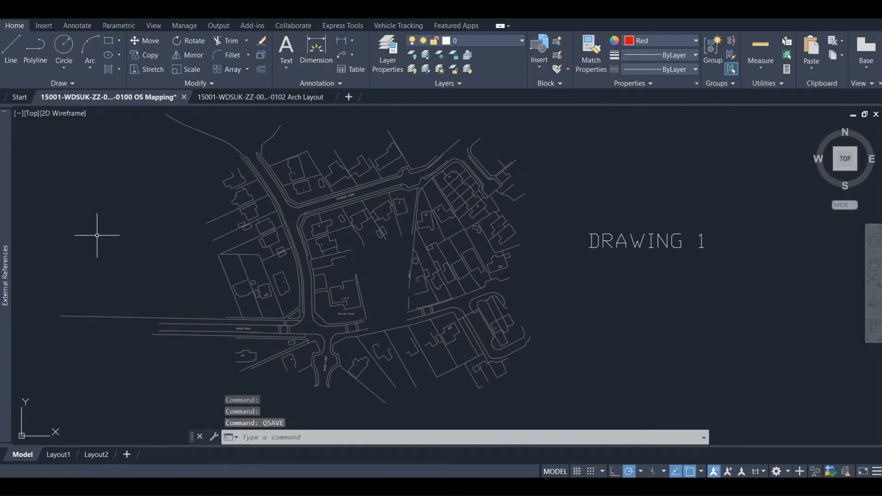
- From the XREF palette, choose the Arch Layout DWG to reference into OS Mapping
{"action": "type", "text": "XREF"}
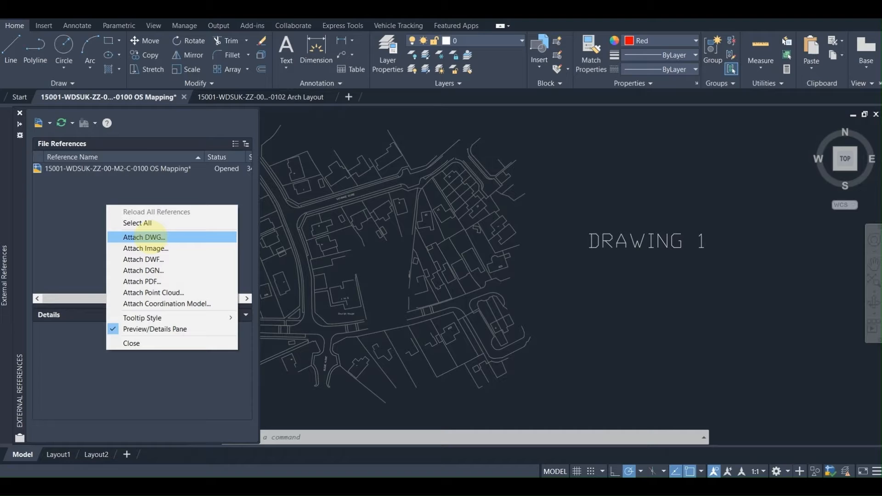
{"action": "left_click", "coordinate": [143, 237]}
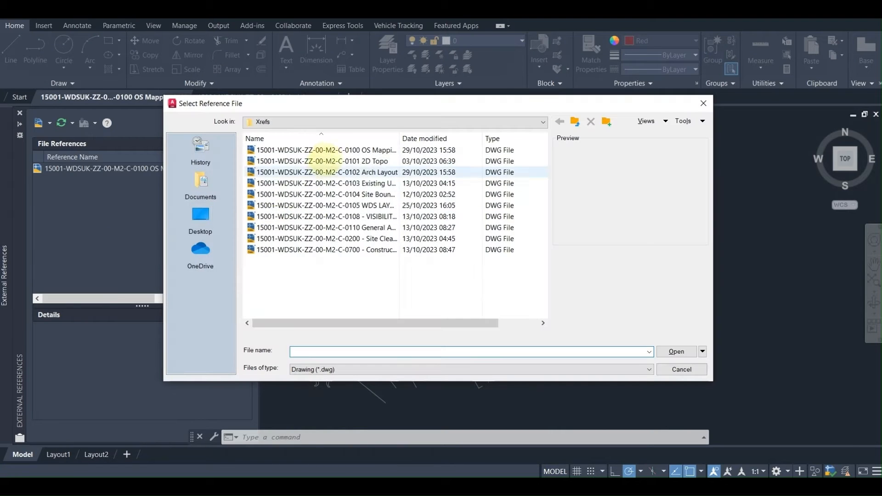
{"action": "left_click", "coordinate": [326, 171]}
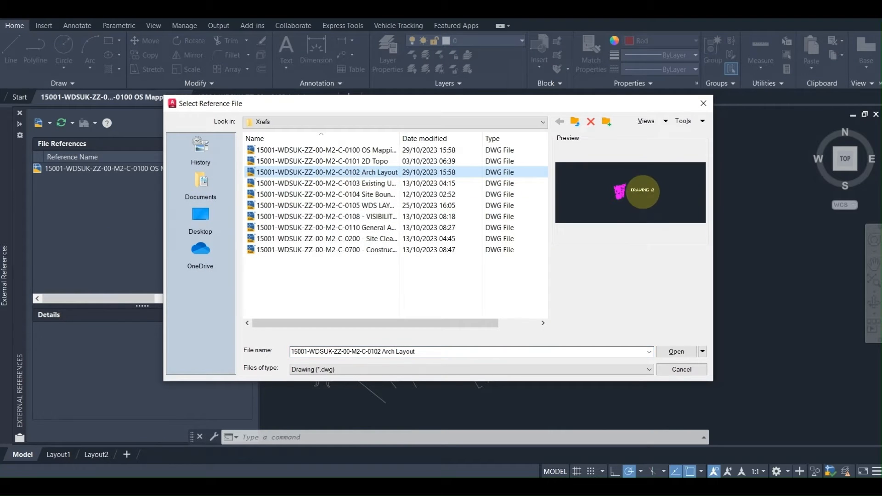
{"action": "left_click", "coordinate": [676, 351]}
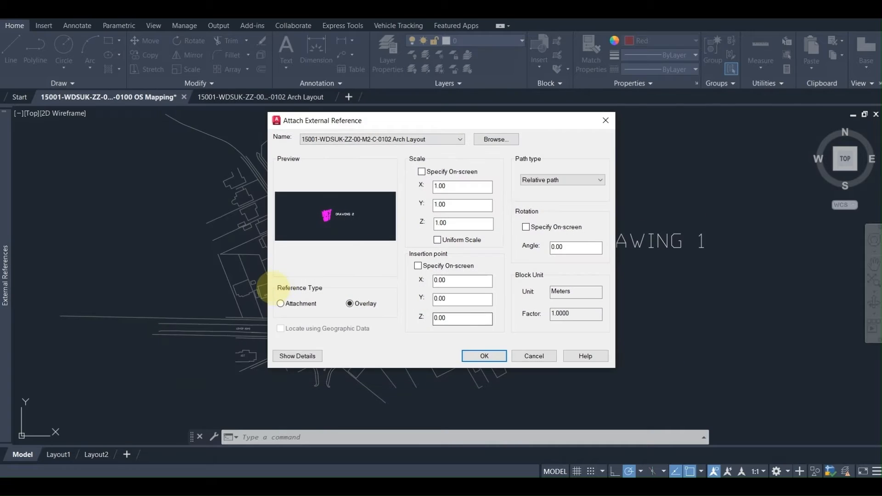
- Attach Arch Layout with Reference Type Attachment and save the drawing
{"action": "left_click", "coordinate": [281, 303]}
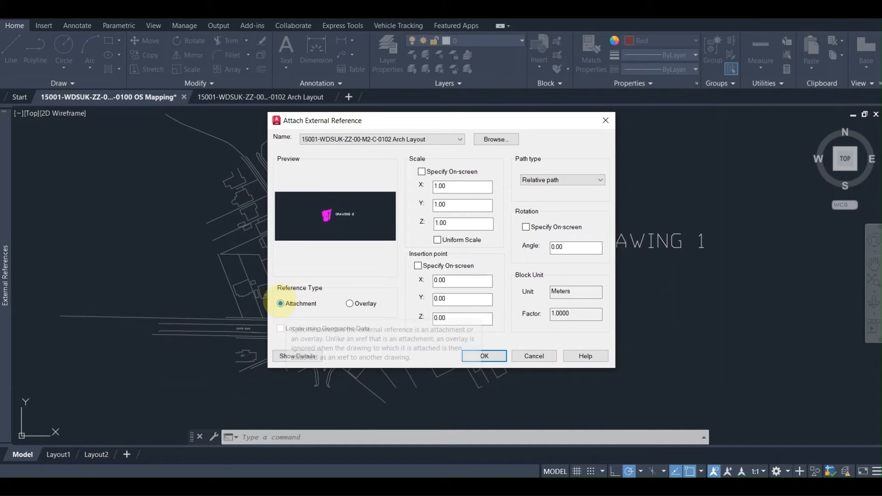
{"action": "mouse_move", "coordinate": [484, 355]}
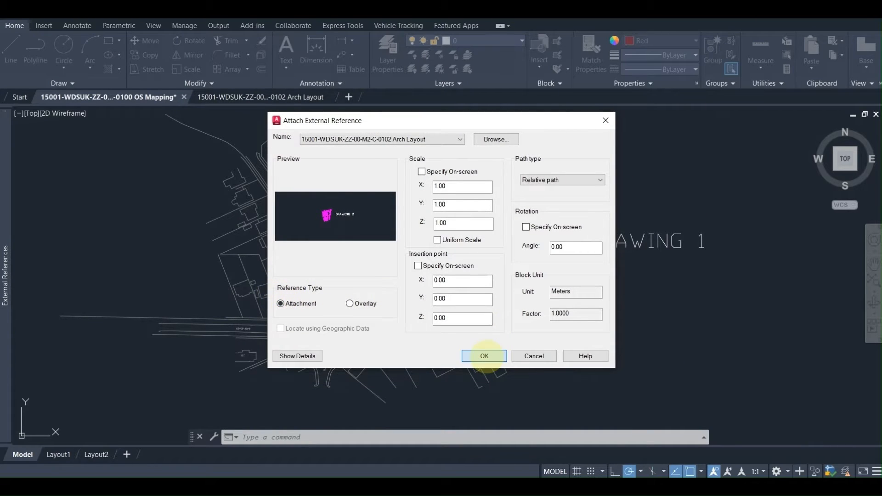
{"action": "left_click", "coordinate": [483, 355]}
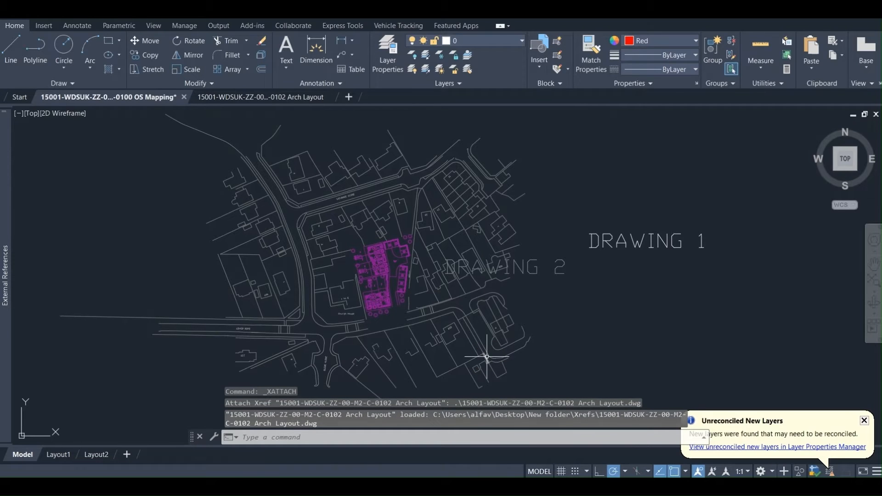
{"action": "mouse_move", "coordinate": [169, 191]}
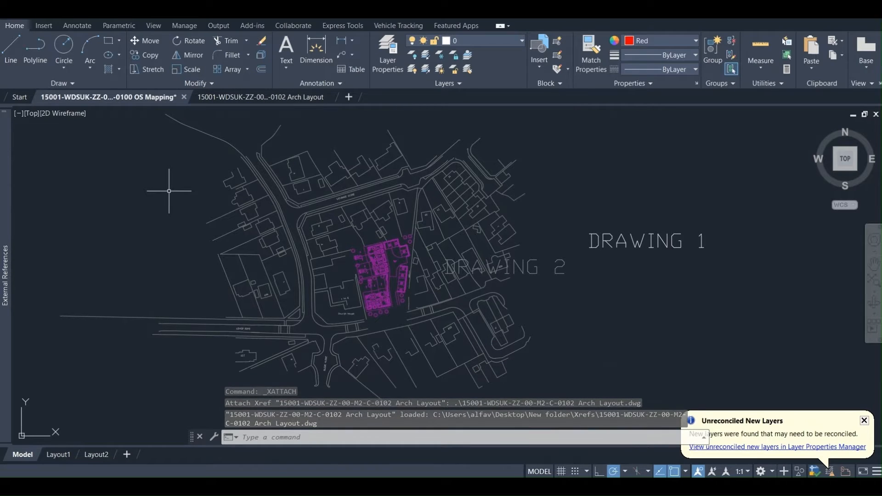
{"action": "key", "text": "ctrl+s"}
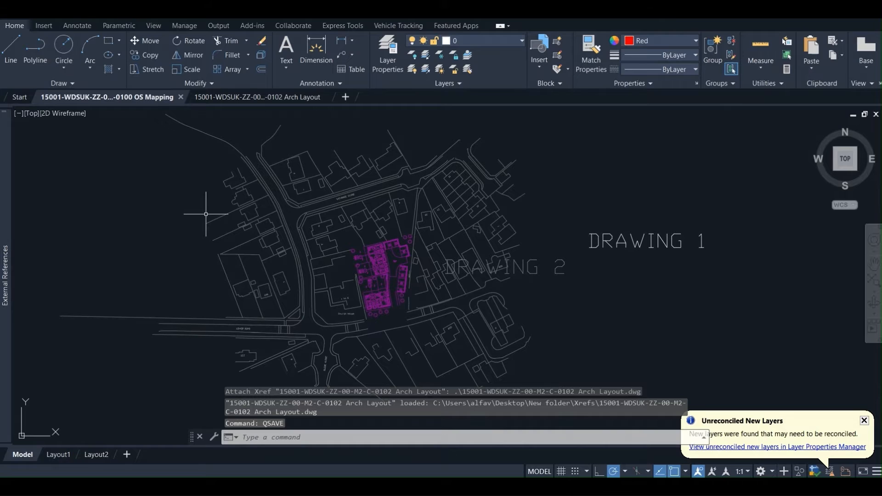
- In the Arch Layout drawing, choose the OS Mapping DWG to reference
{"action": "left_click", "coordinate": [256, 97]}
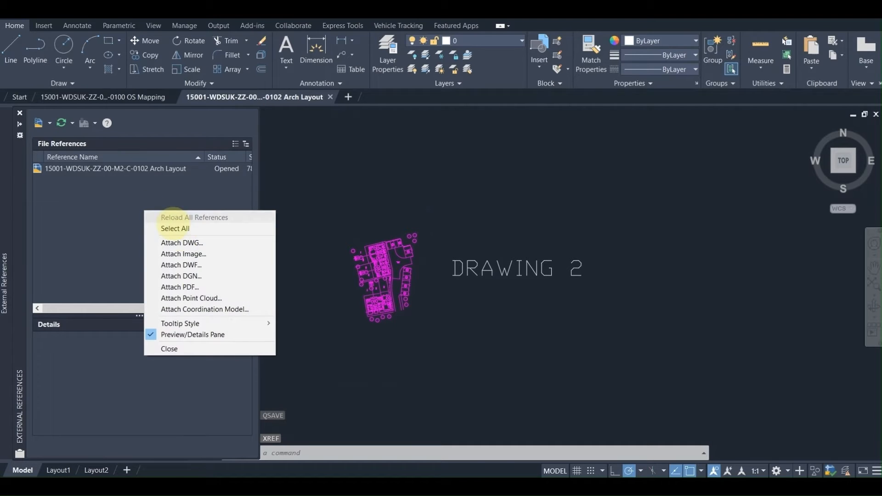
{"action": "left_click", "coordinate": [181, 242]}
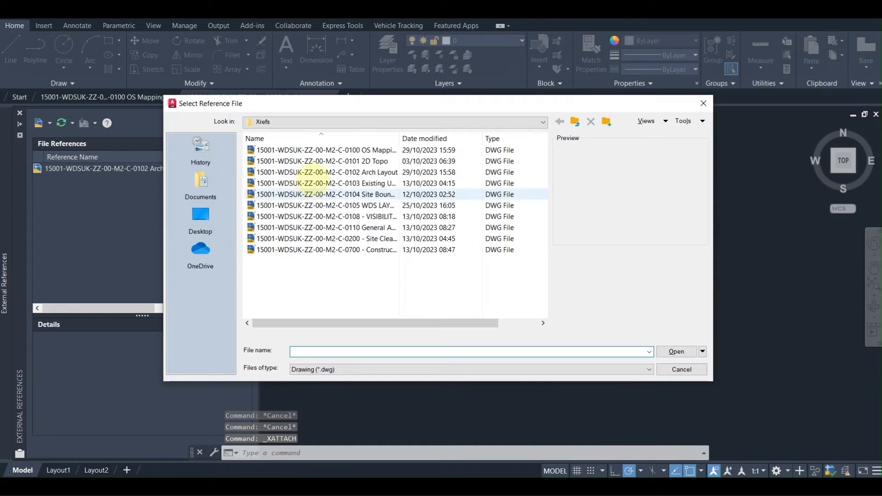
{"action": "left_click", "coordinate": [326, 150]}
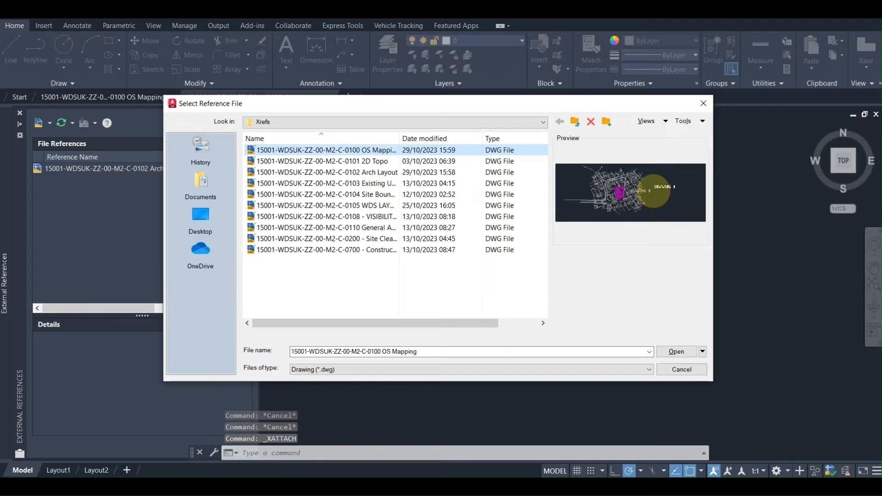
{"action": "left_click", "coordinate": [676, 351]}
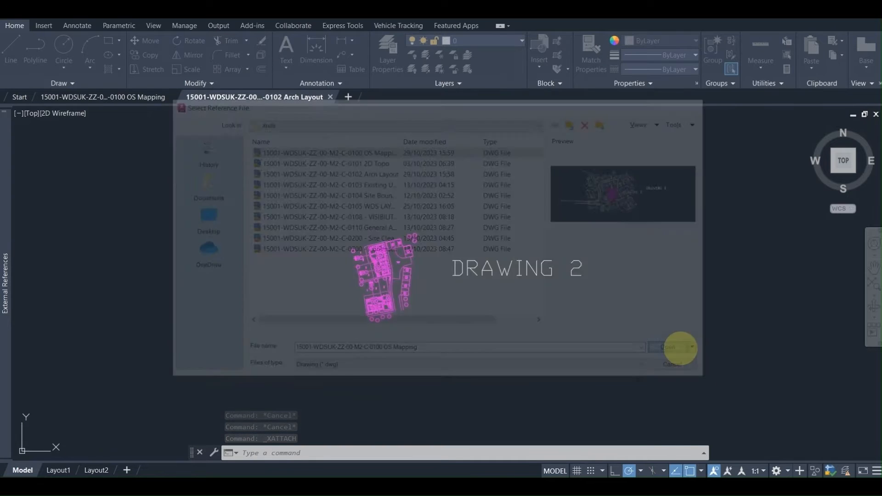
- Attach OS Mapping so the circular reference breaks, save, and dismiss the new layers notice
{"action": "left_click", "coordinate": [670, 347]}
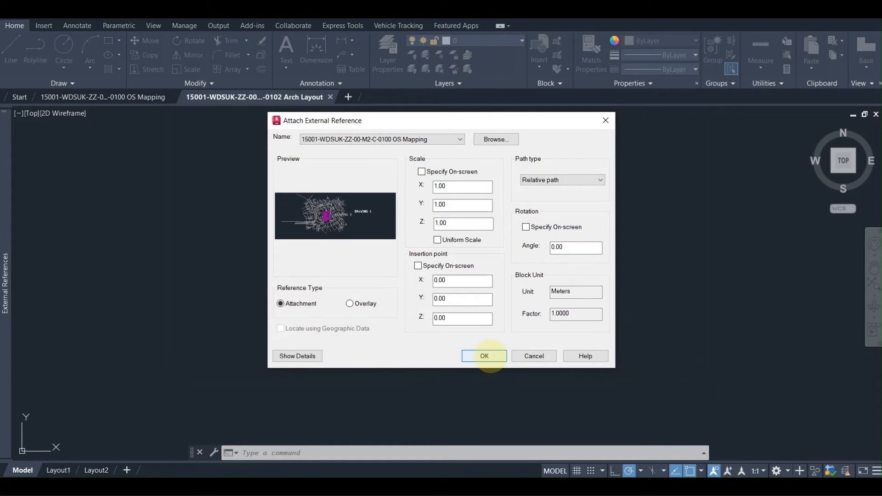
{"action": "left_click", "coordinate": [483, 355]}
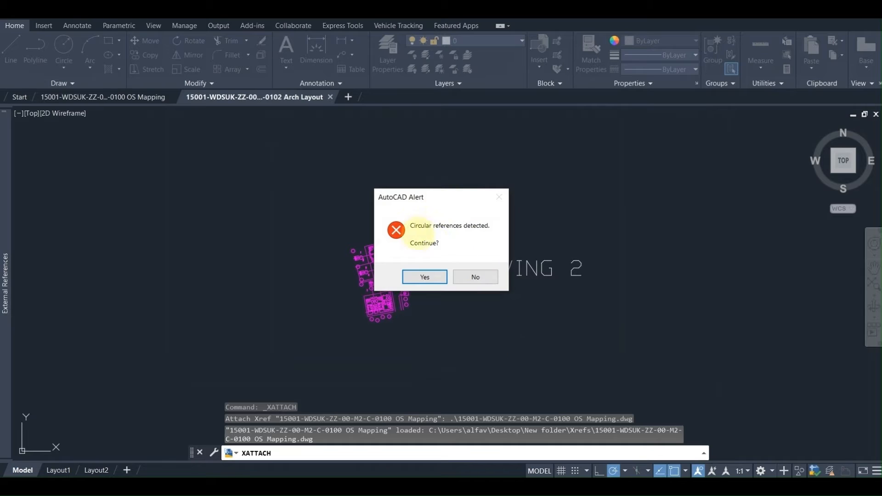
{"action": "mouse_move", "coordinate": [430, 249]}
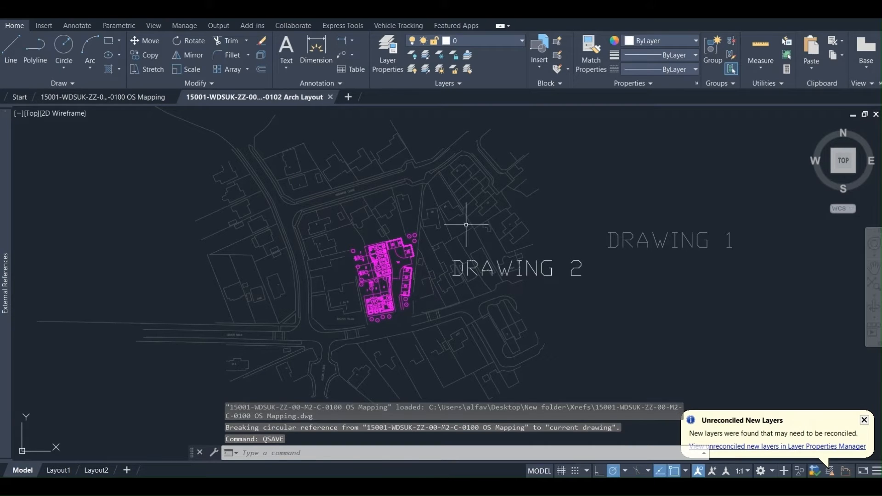
{"action": "mouse_move", "coordinate": [332, 164]}
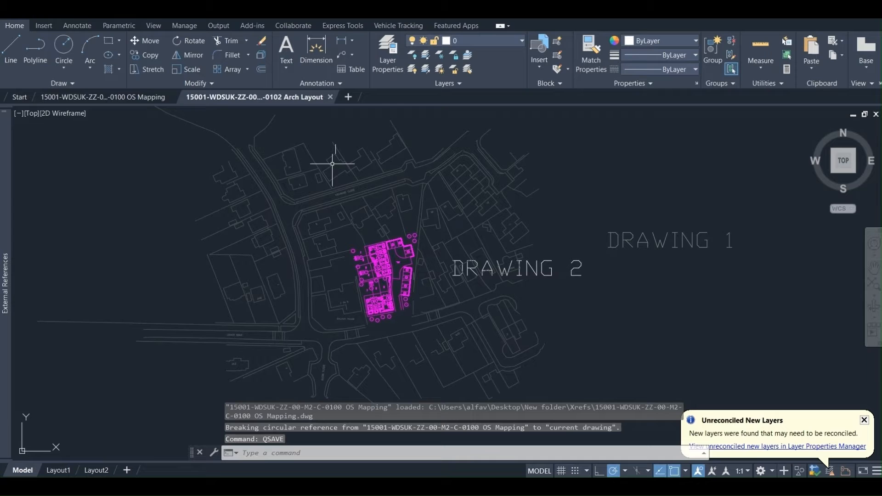
{"action": "left_click", "coordinate": [101, 96]}
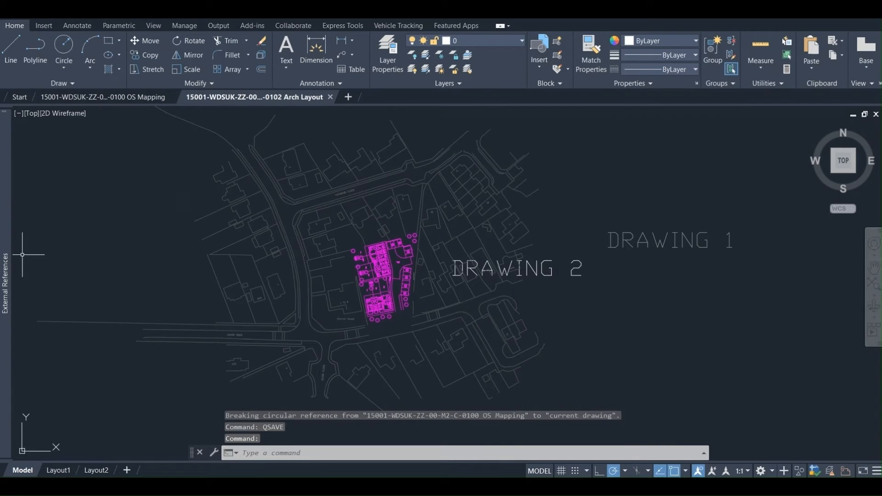
{"action": "key", "text": "alt+tab"}
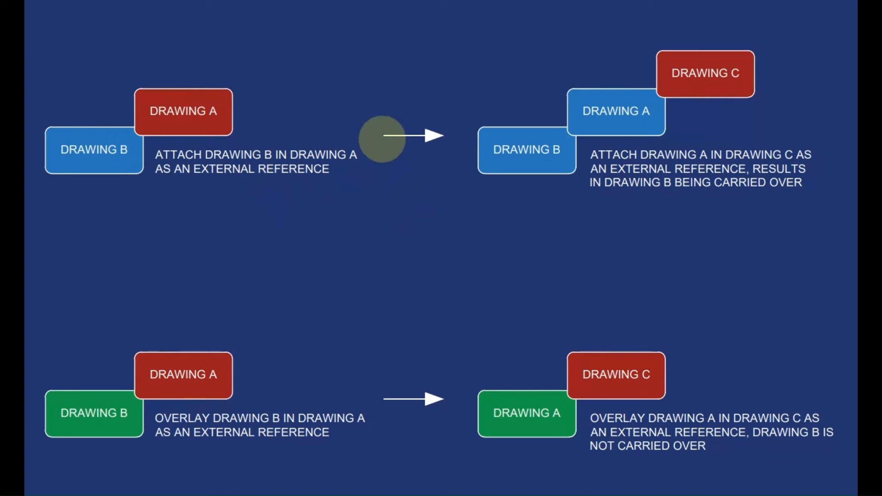
{"action": "mouse_move", "coordinate": [157, 152]}
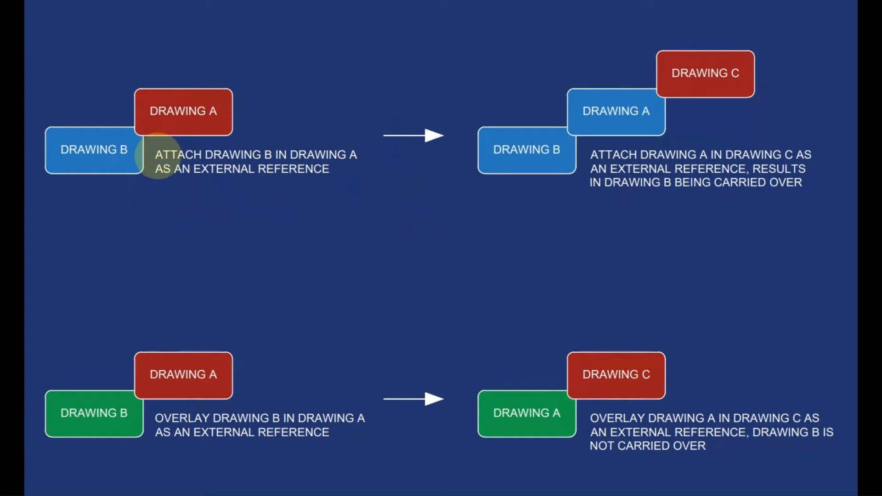
{"action": "mouse_move", "coordinate": [259, 368]}
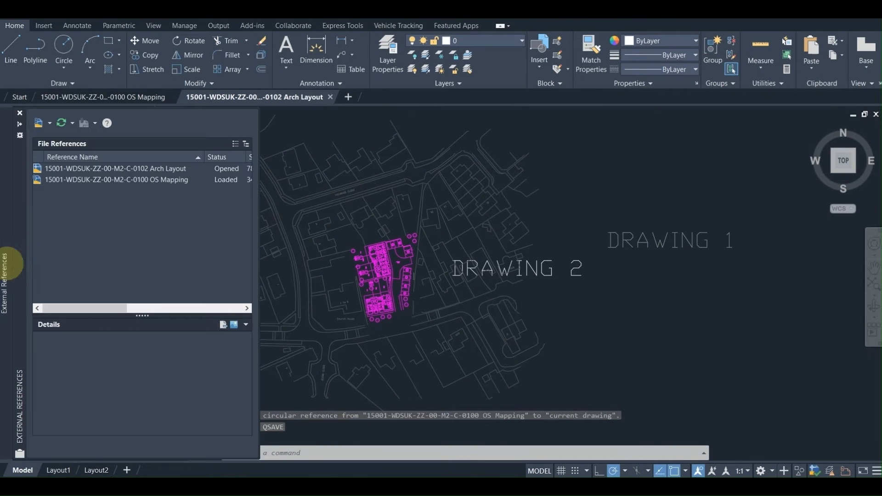
- Detach the OS Mapping reference from Arch Layout
{"action": "right_click", "coordinate": [115, 179]}
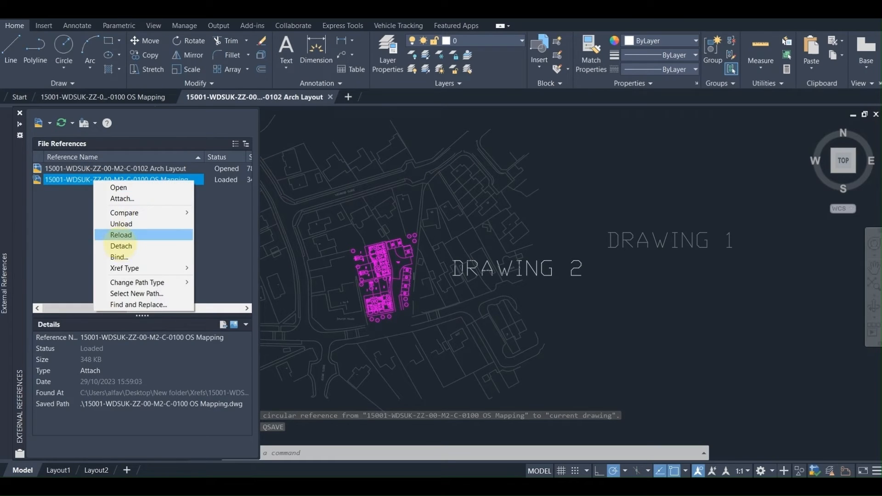
{"action": "left_click", "coordinate": [121, 234]}
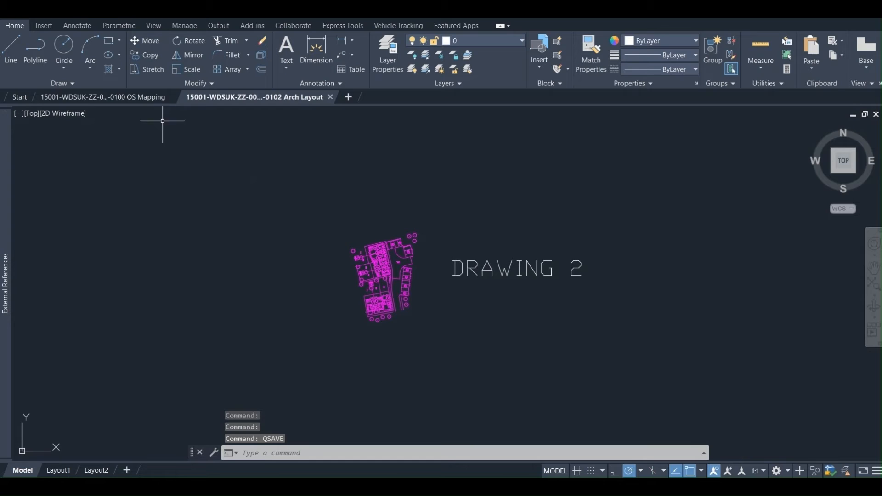
{"action": "left_click", "coordinate": [103, 97]}
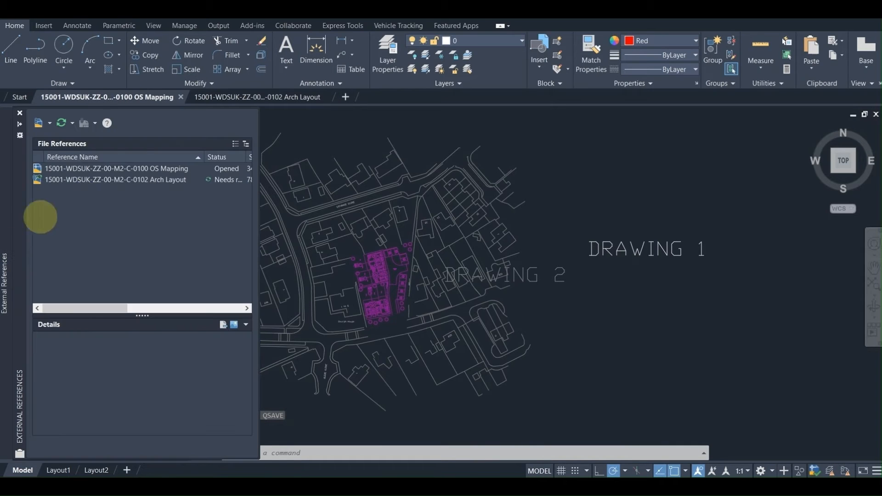
- Detach the Arch Layout reference from OS Mapping, leaving both drawings standalone
{"action": "right_click", "coordinate": [115, 180]}
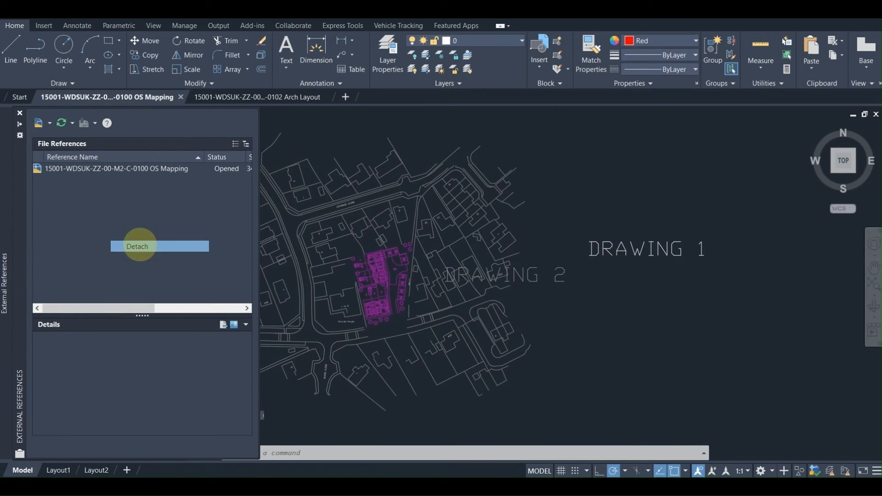
{"action": "left_click", "coordinate": [137, 247]}
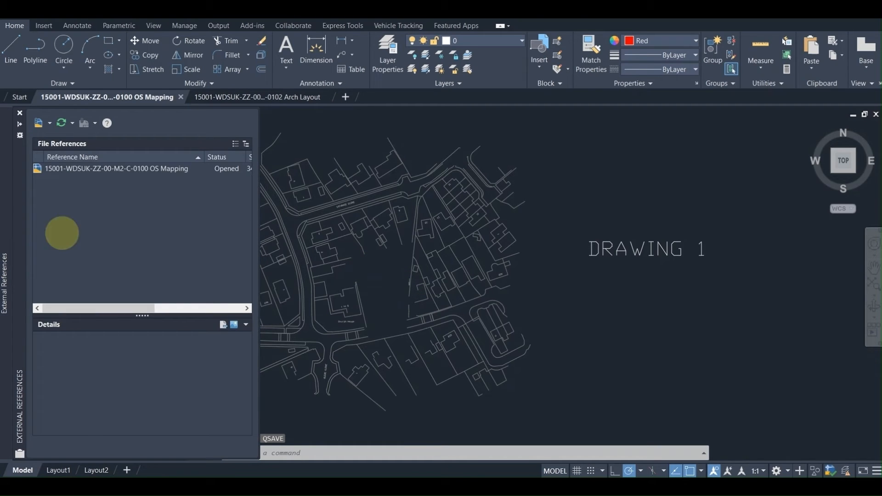
{"action": "left_click", "coordinate": [38, 122]}
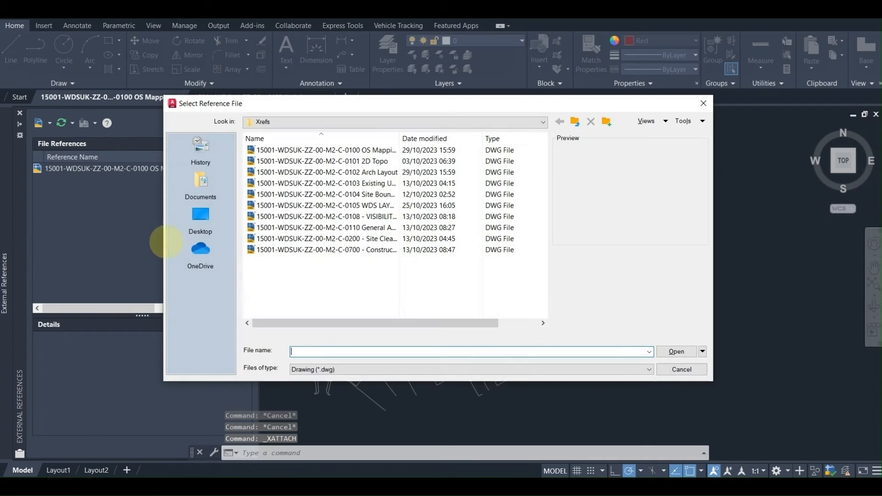
- Reference Arch Layout into OS Mapping as an Overlay and return to the Arch Layout drawing
{"action": "left_click", "coordinate": [327, 172]}
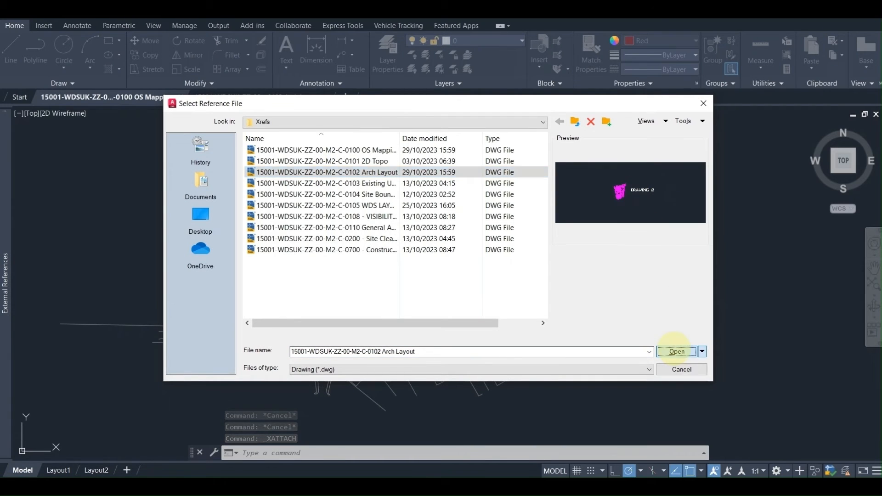
{"action": "left_click", "coordinate": [676, 351]}
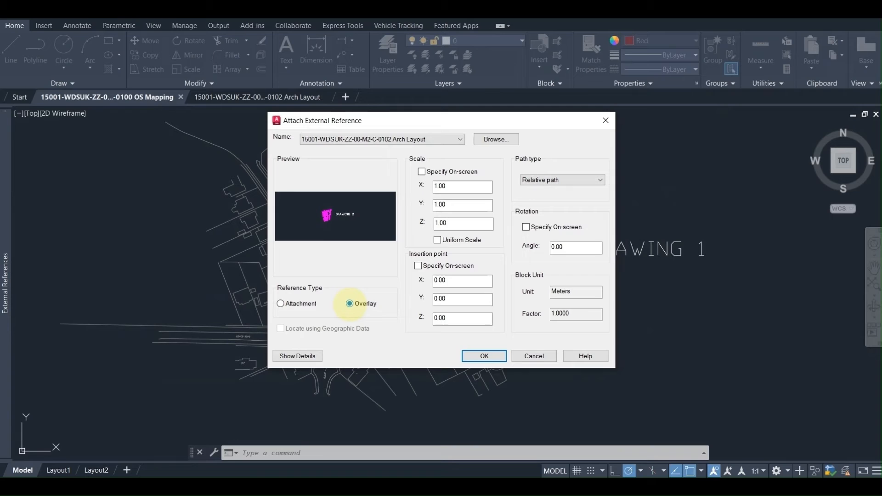
{"action": "mouse_move", "coordinate": [365, 303]}
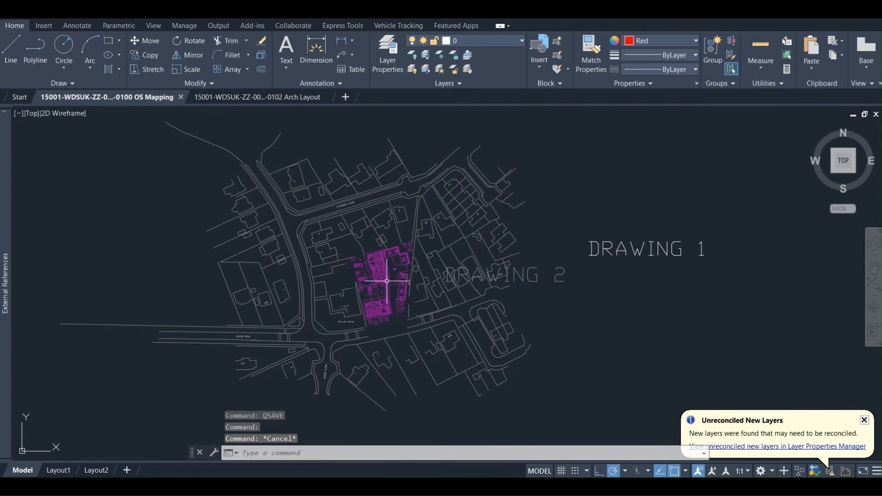
{"action": "left_click", "coordinate": [256, 97]}
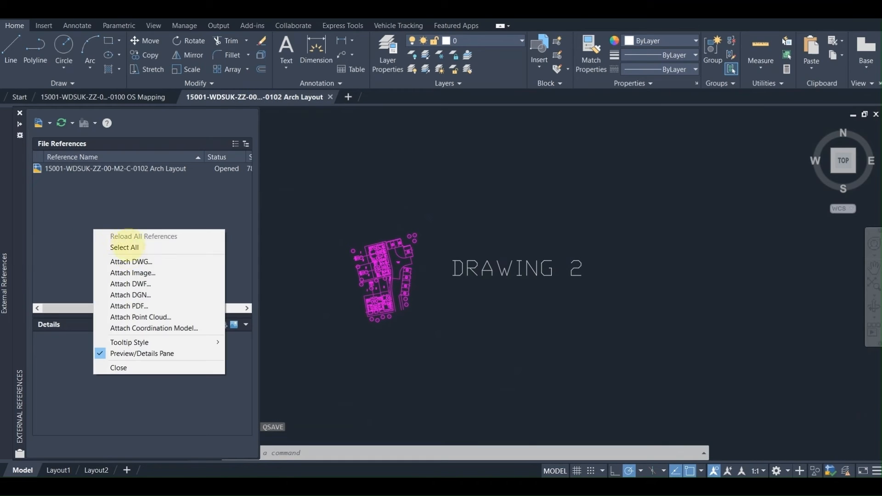
- Begin attaching OS Mapping into Arch Layout as an overlay reference
{"action": "left_click", "coordinate": [131, 262]}
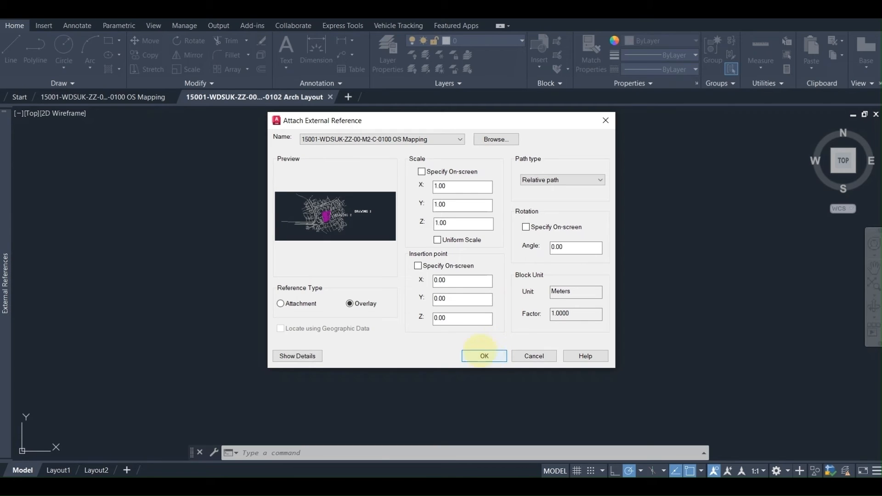
{"action": "mouse_move", "coordinate": [365, 304]}
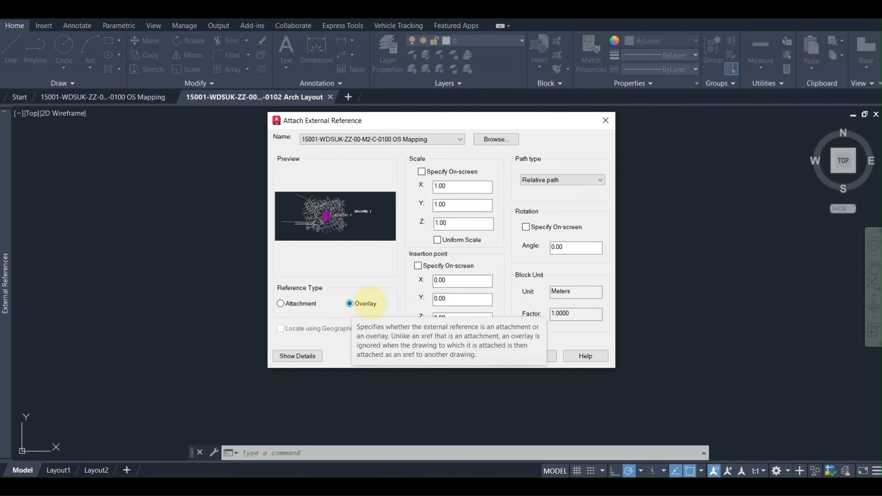